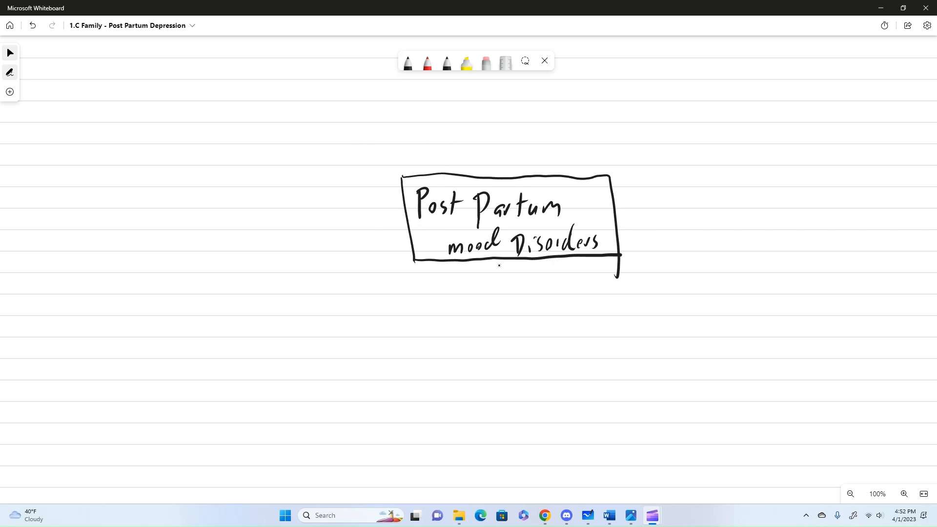
Step: Draw a connector down from the title box and write 'Post Partum Depression'
drag(504, 258, 504, 297)
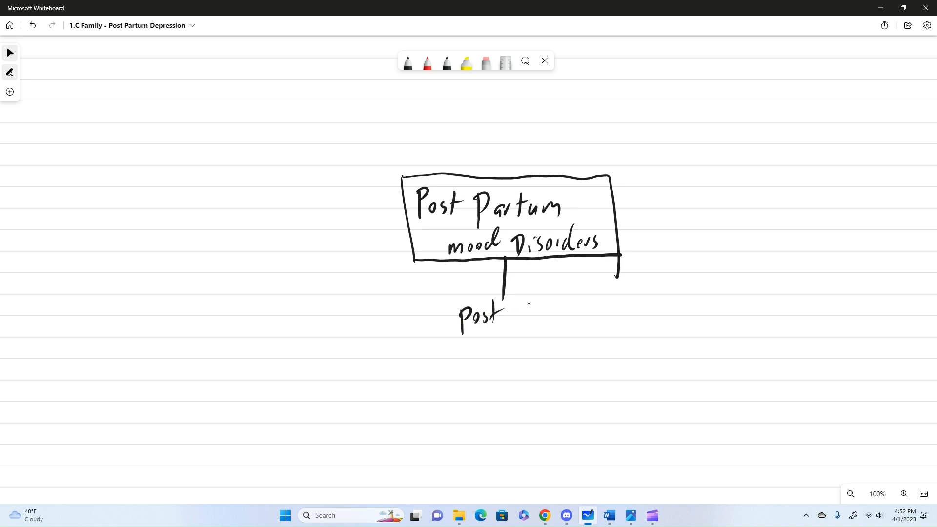
drag(520, 317, 562, 317)
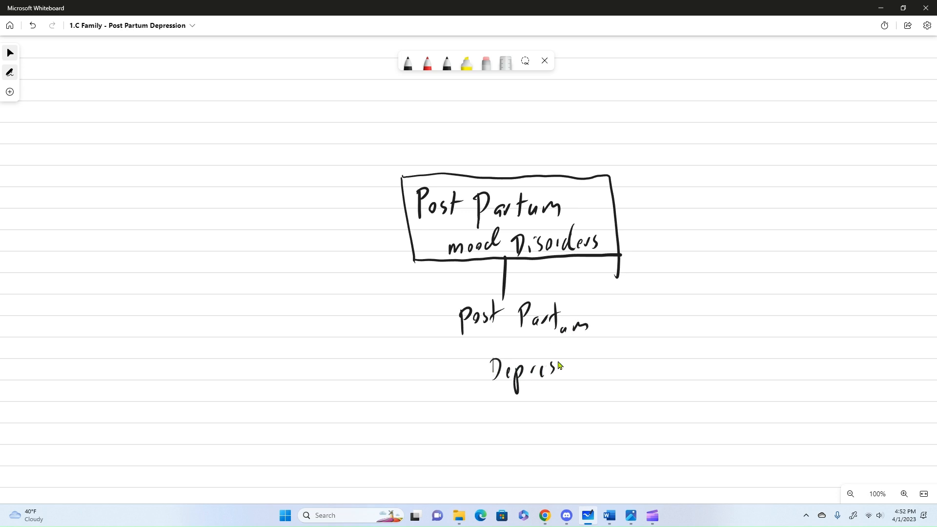
drag(550, 368, 594, 371)
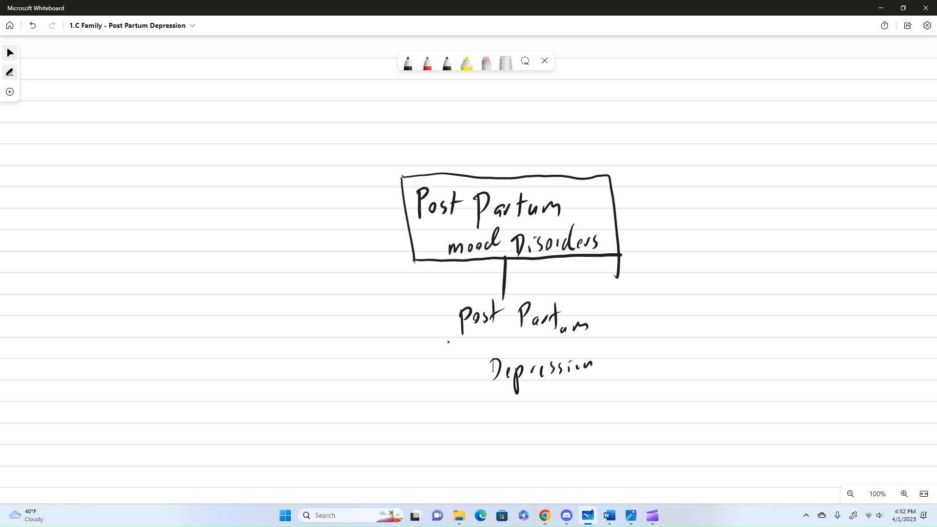
Step: Add a left Rate branch noting 20% and NICU 70%, and begin a Risk branch
drag(317, 323, 436, 349)
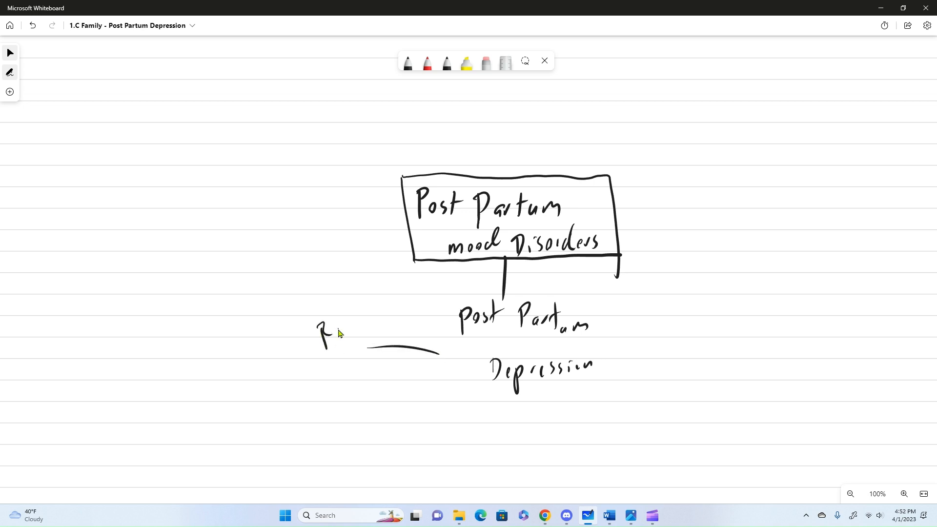
drag(334, 325, 359, 335)
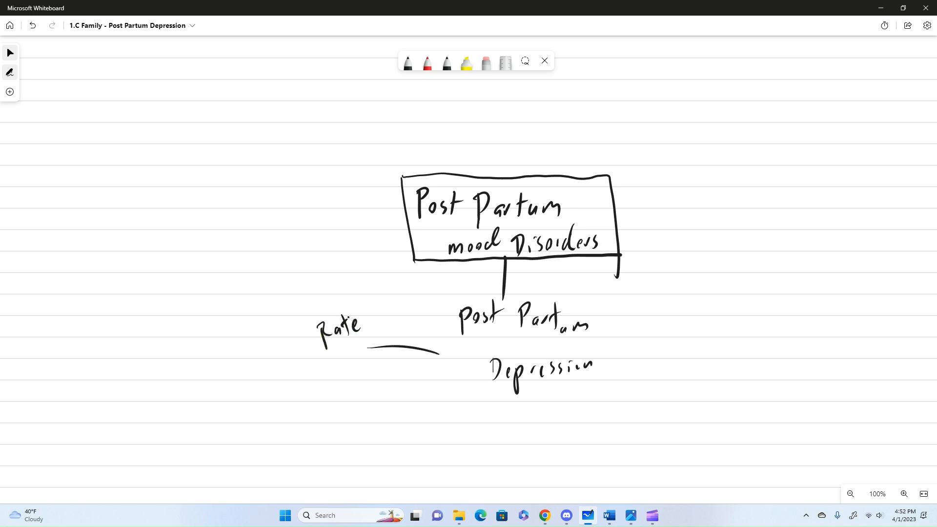
drag(269, 277, 314, 302)
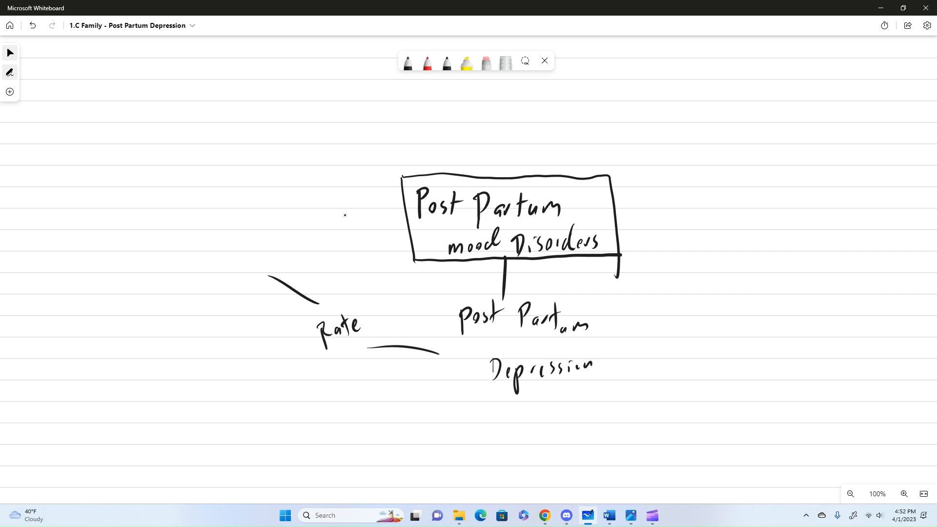
mouse_move(226, 285)
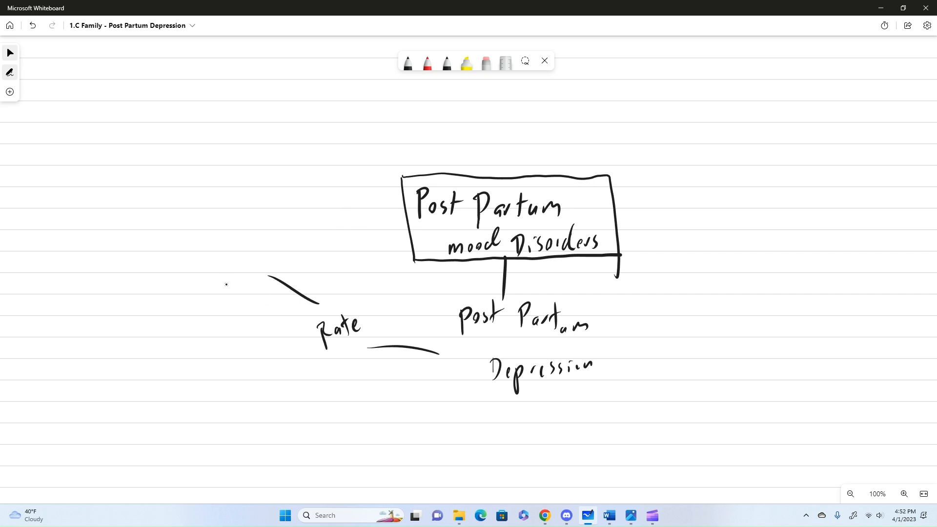
drag(221, 281, 257, 272)
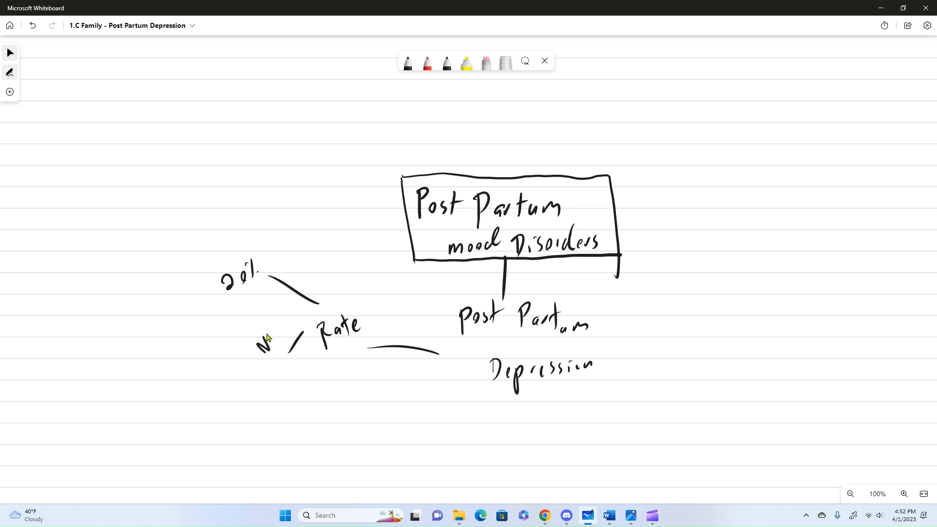
drag(260, 338, 293, 343)
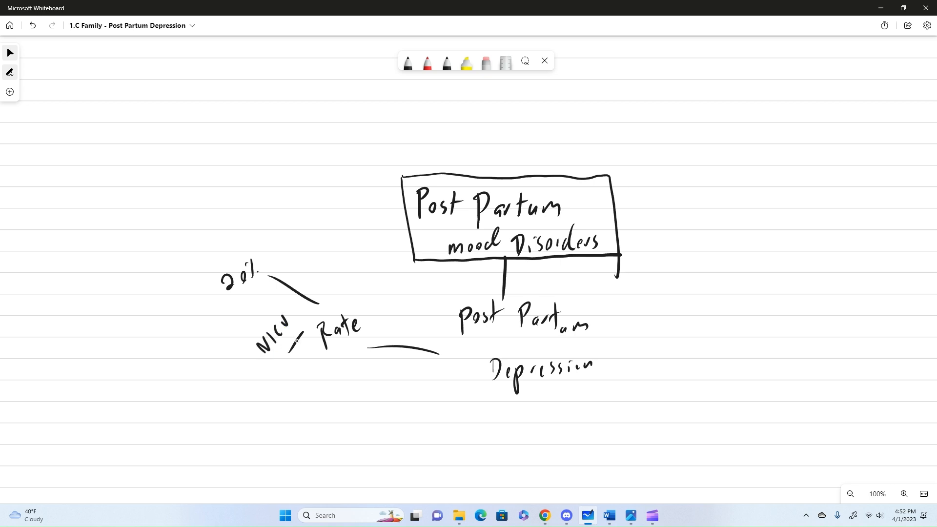
drag(293, 352, 242, 382)
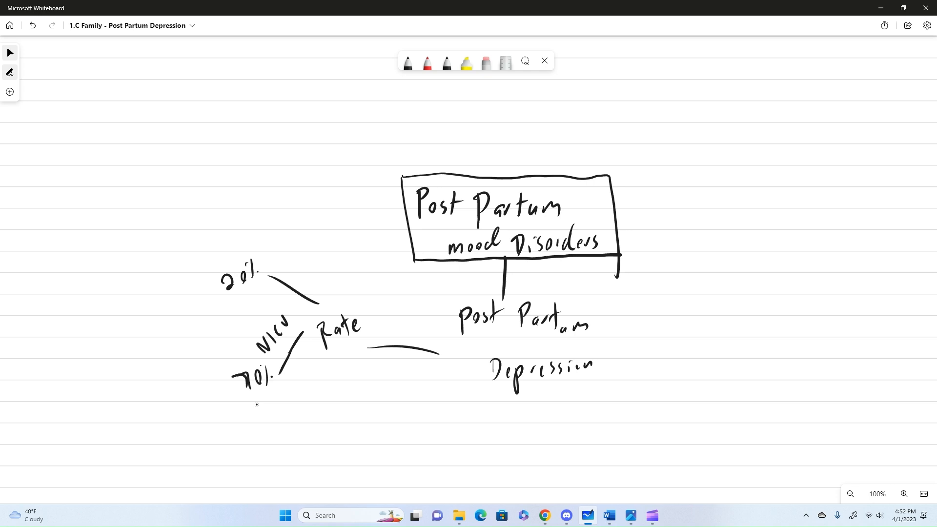
drag(625, 349, 661, 344)
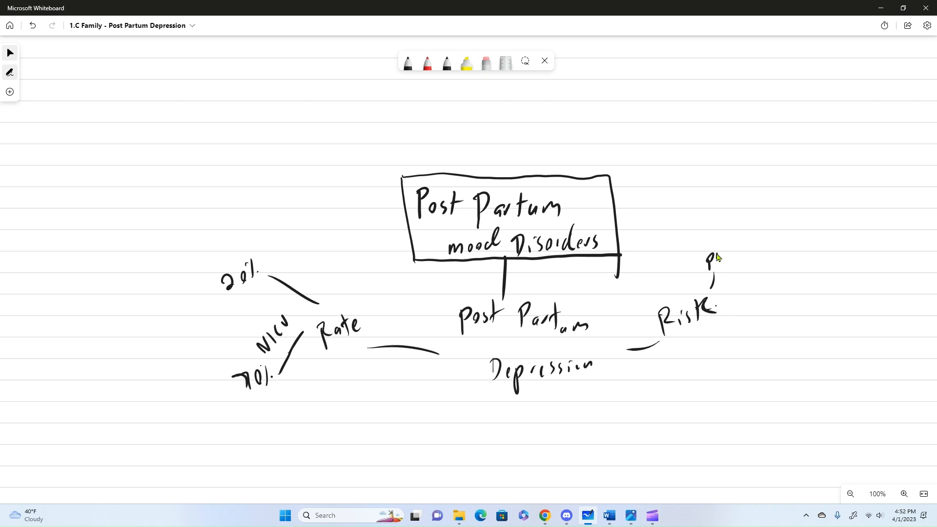
Step: Write 'pre-existing' above Risk and an 'Anxiety → Depression' note on the far left
drag(711, 254, 759, 248)
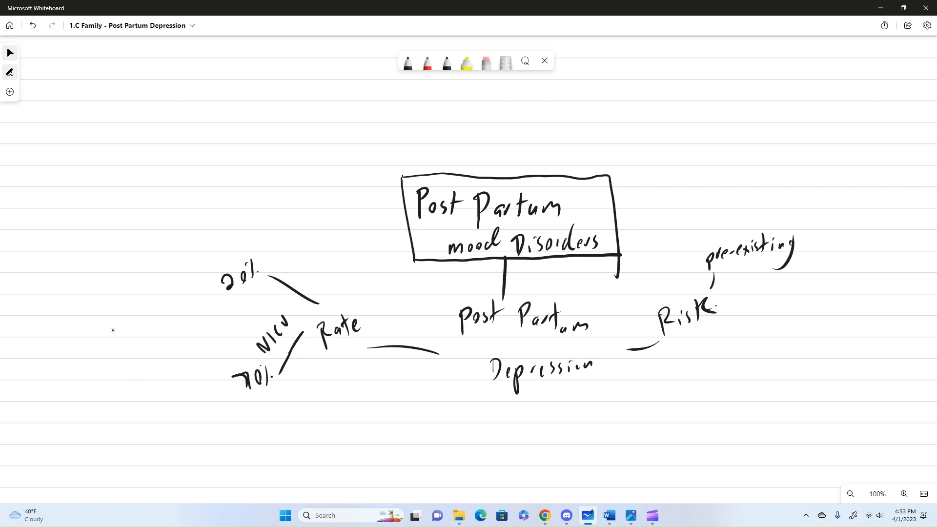
drag(90, 325, 123, 323)
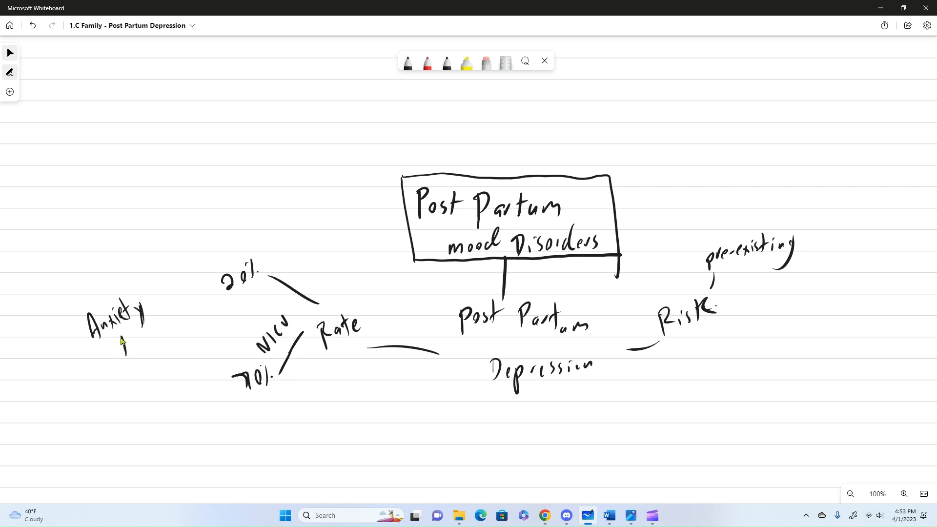
drag(122, 340, 120, 395)
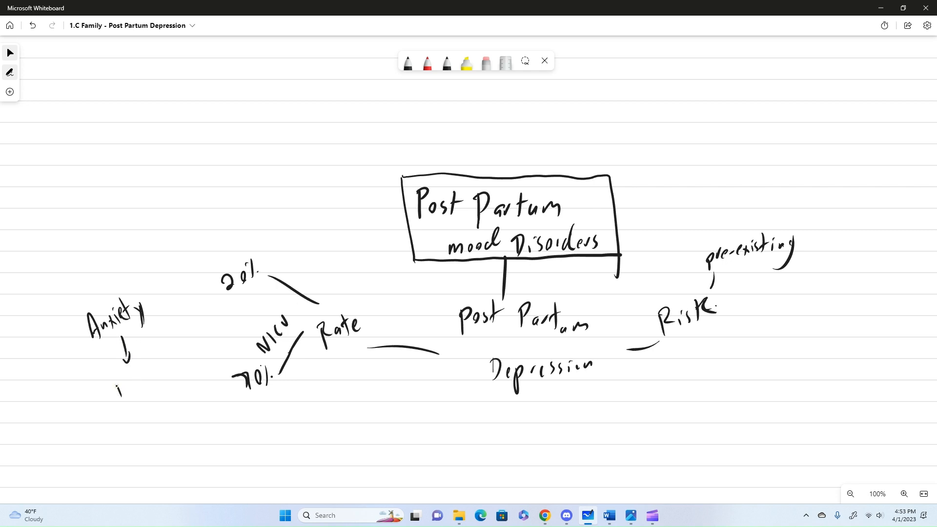
drag(111, 373, 152, 391)
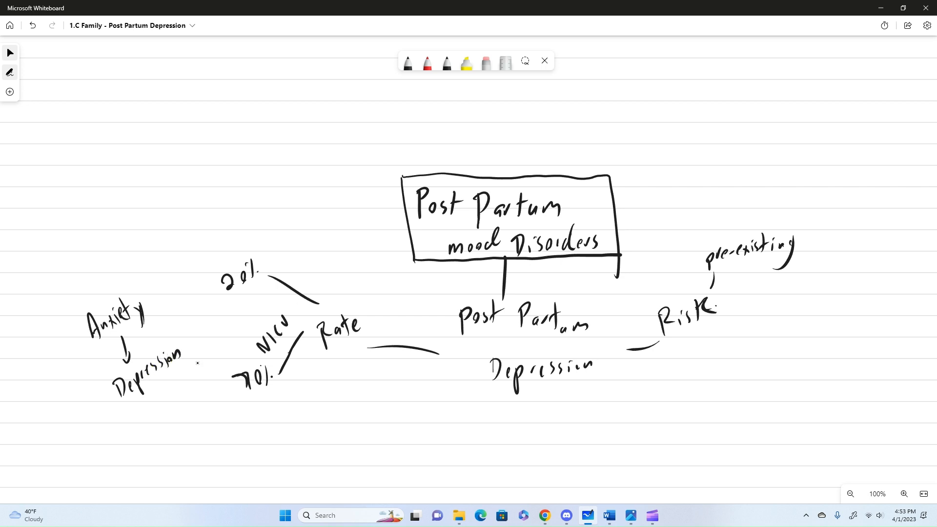
click(192, 351)
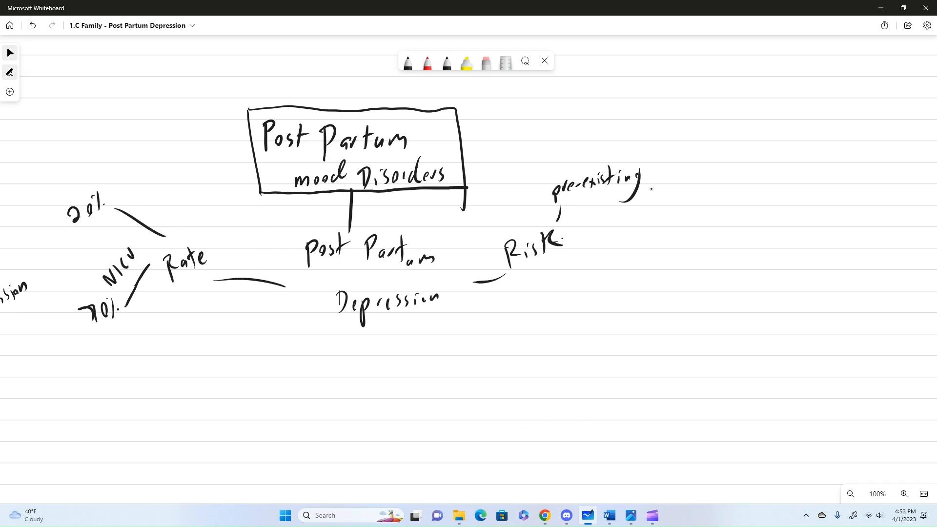
Step: Write 'conditions' after pre-existing, with 'mental Health' beneath it
drag(651, 173, 694, 167)
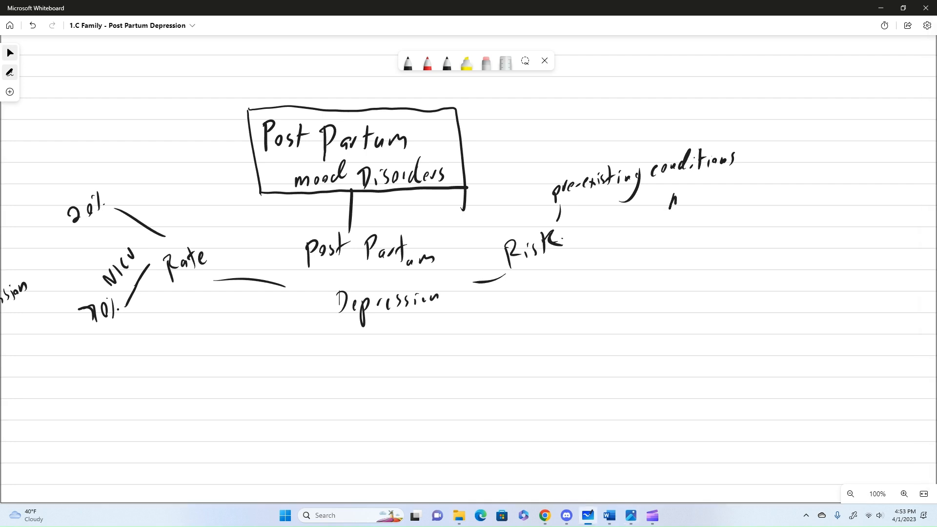
drag(675, 198, 748, 197)
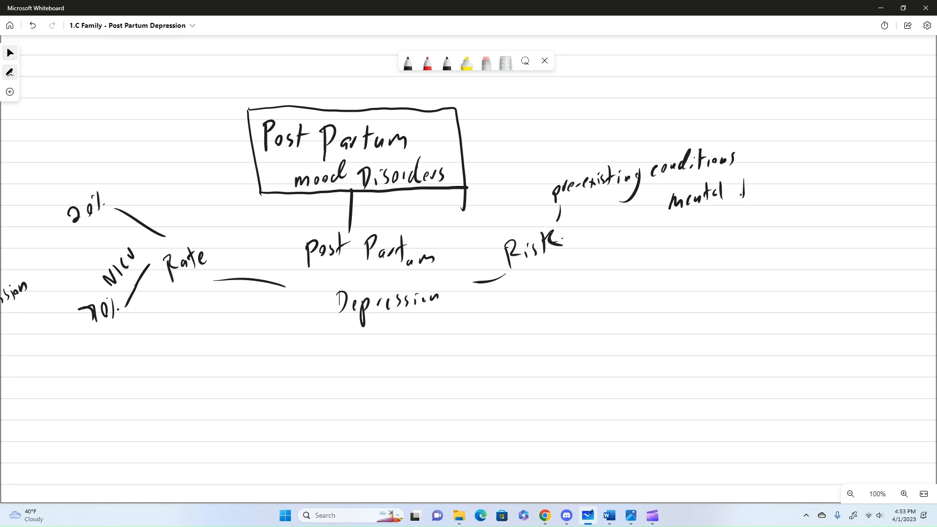
drag(717, 191, 759, 191)
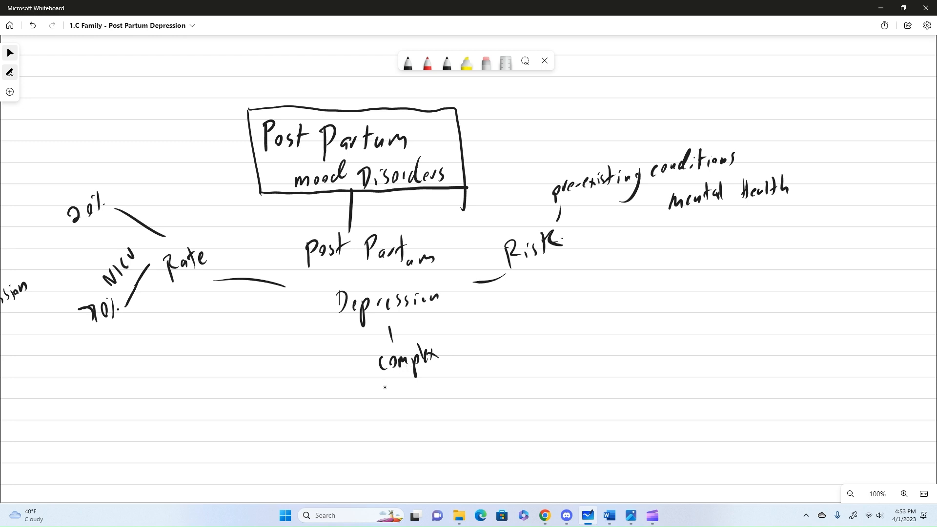
Step: Handwrite 'Biology | Psychology' under the 'complex' note
drag(352, 394, 386, 412)
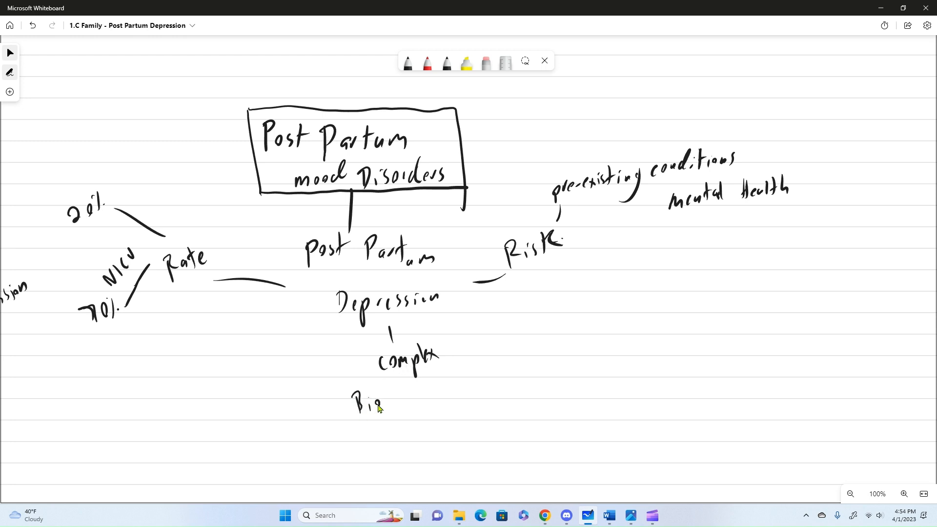
drag(383, 407, 418, 407)
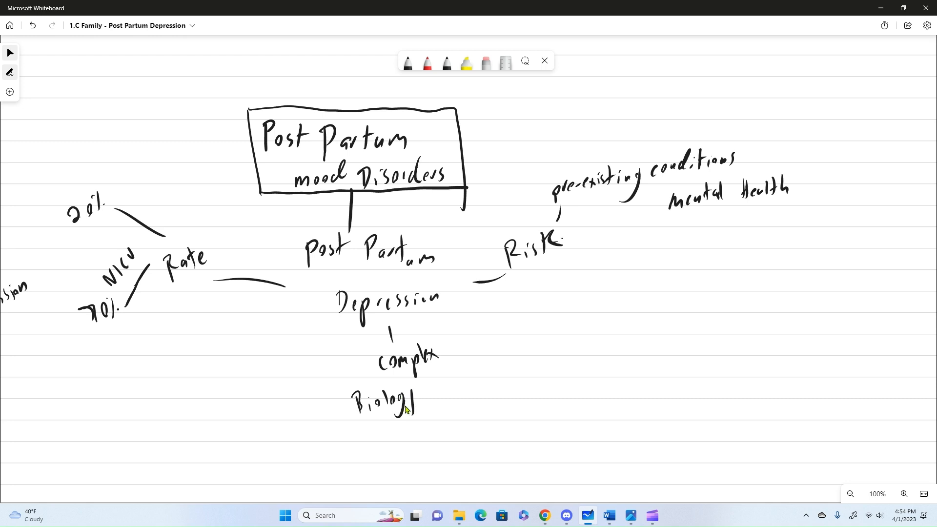
drag(416, 410, 439, 374)
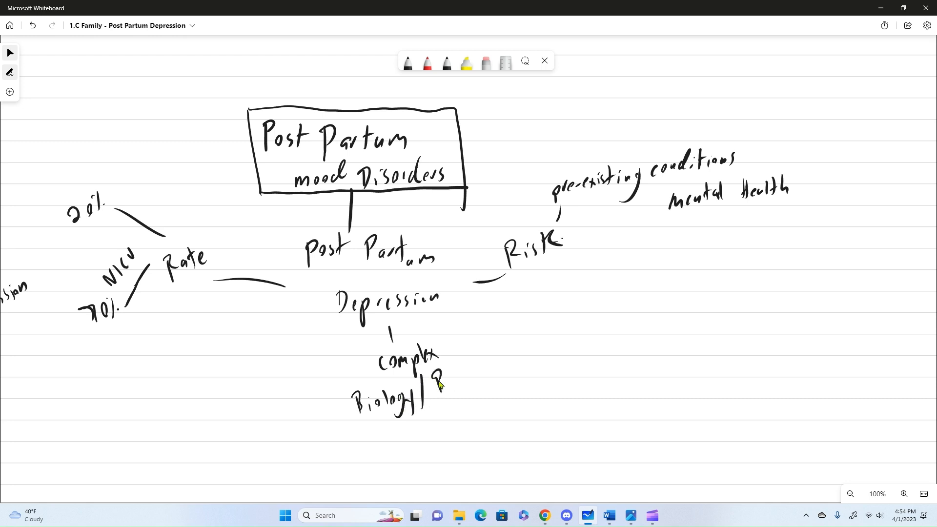
drag(434, 386, 466, 388)
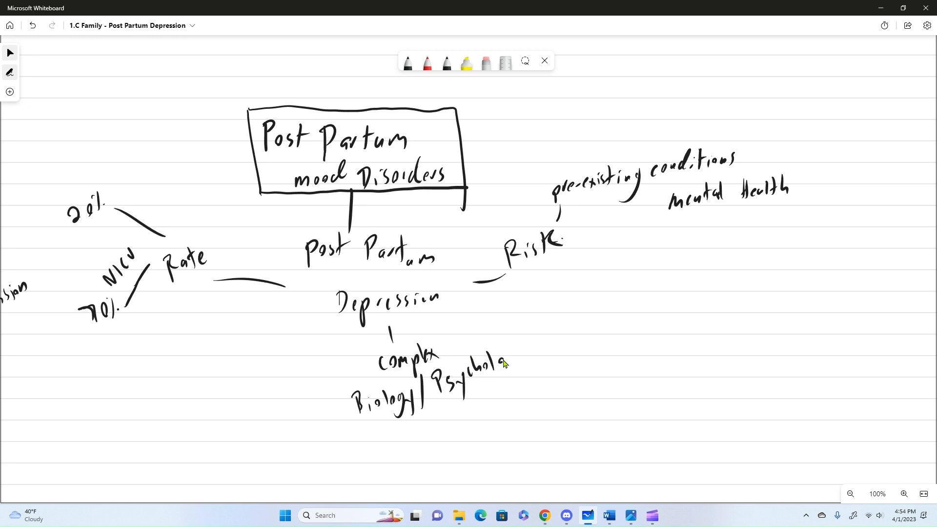
drag(499, 365, 520, 371)
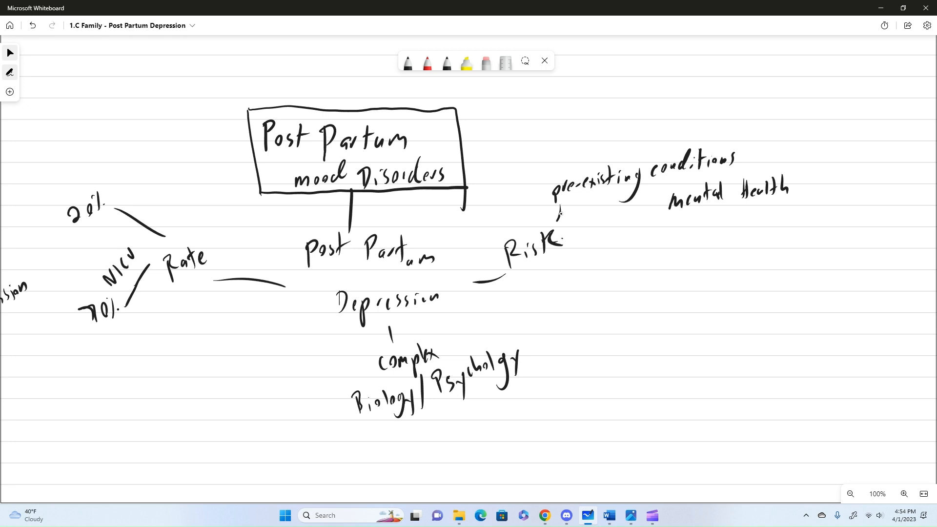
Step: Draw two lines off Risk labelled 'lack of Support' and 'Poor $'
drag(583, 251, 604, 248)
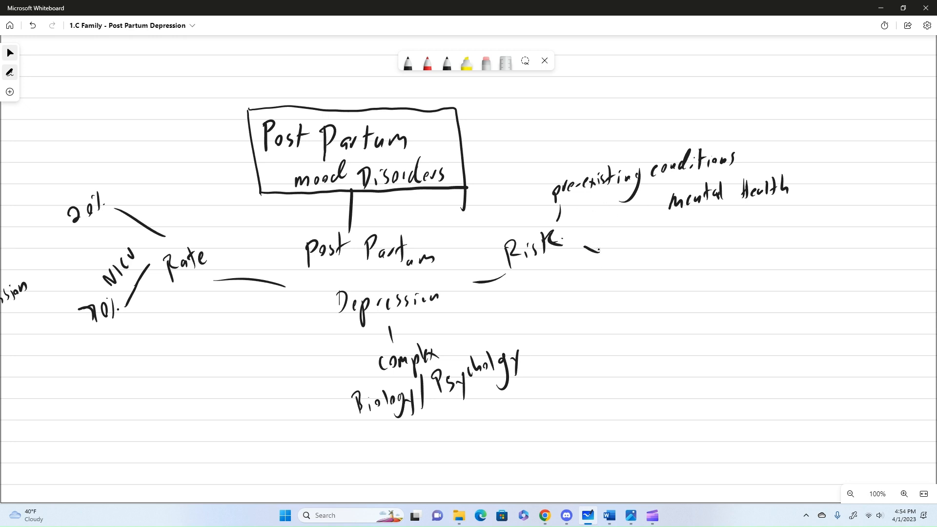
drag(604, 260, 645, 261)
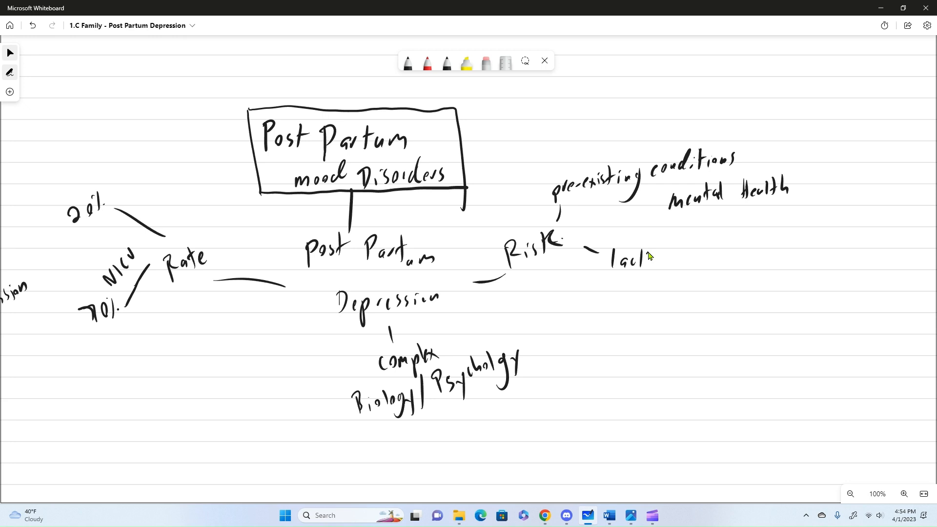
drag(654, 258, 682, 263)
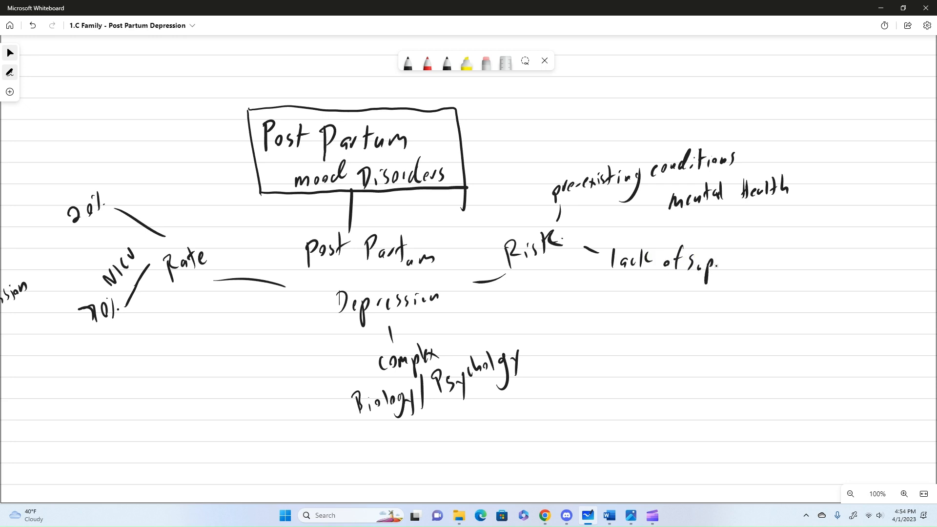
drag(594, 275, 605, 305)
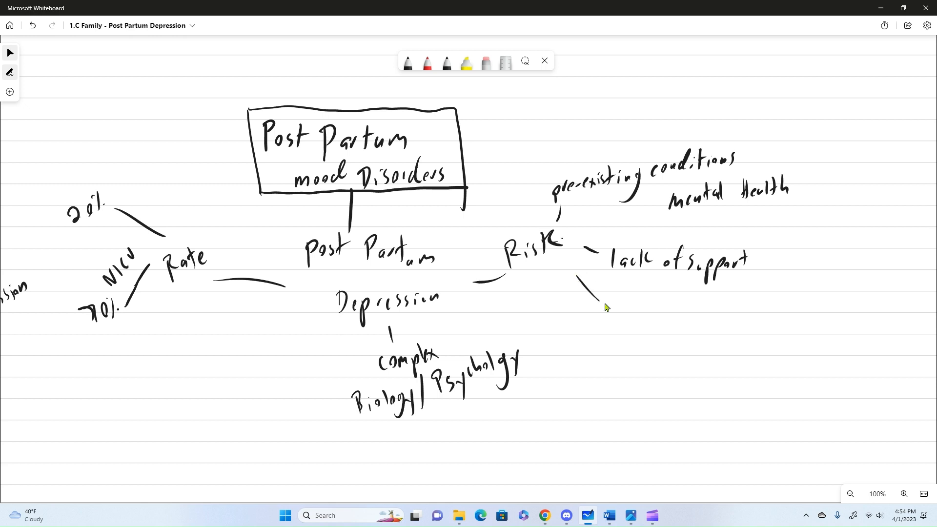
click(615, 297)
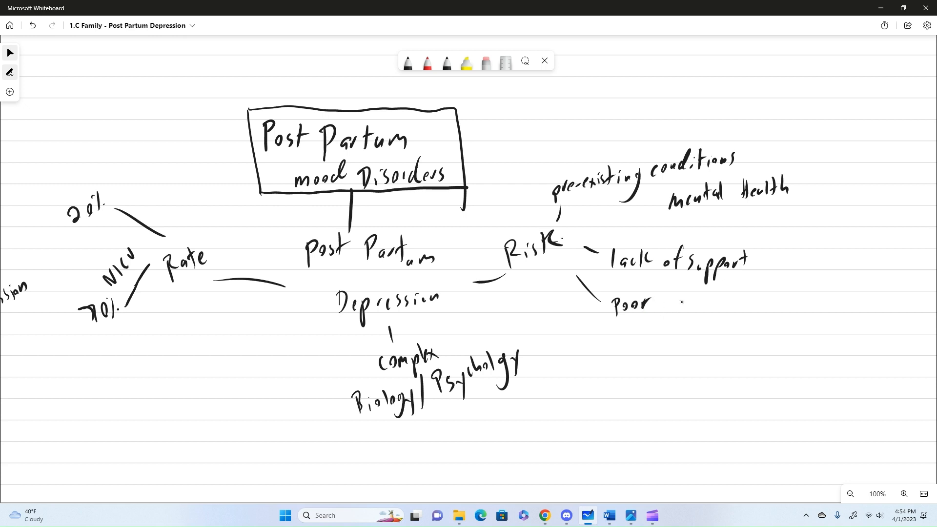
drag(662, 316, 672, 296)
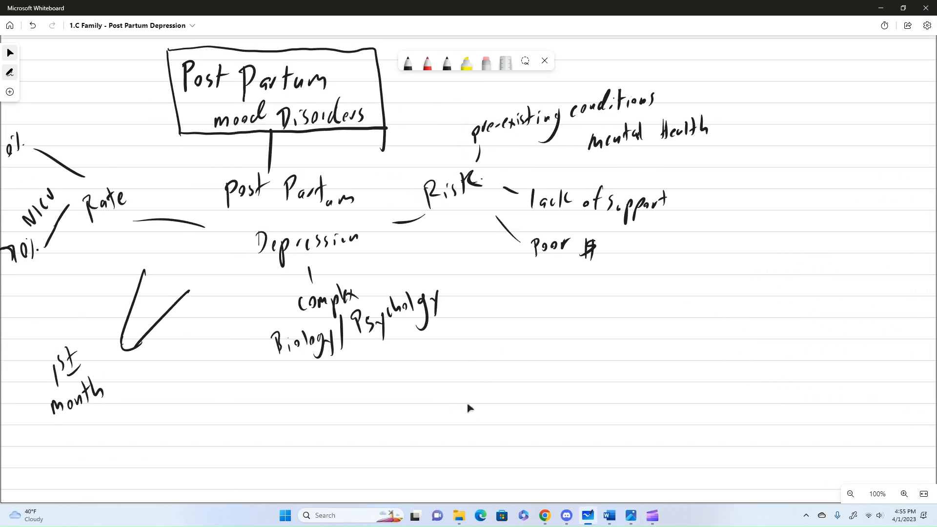
Step: Draw a curved 'tools' branch with 'Post Part. Dep. Screen' written beside it
drag(396, 362, 532, 363)
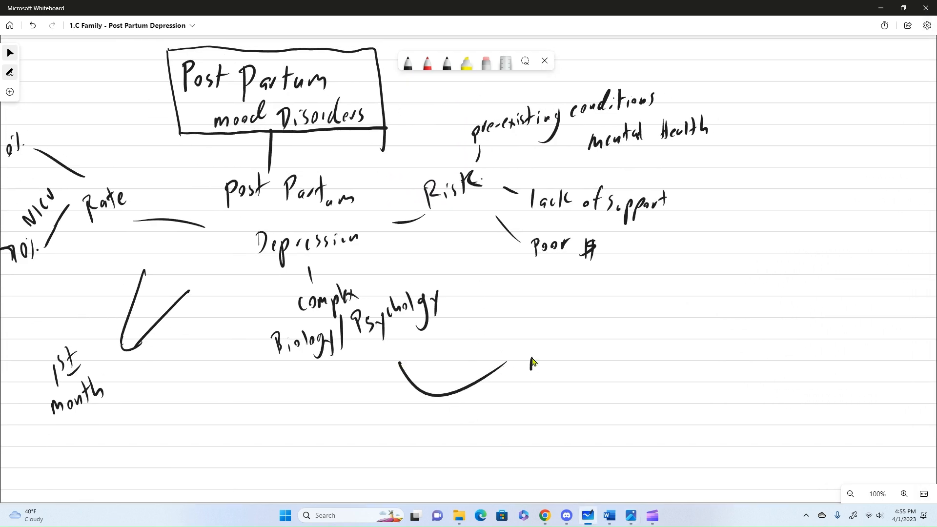
text(tools)
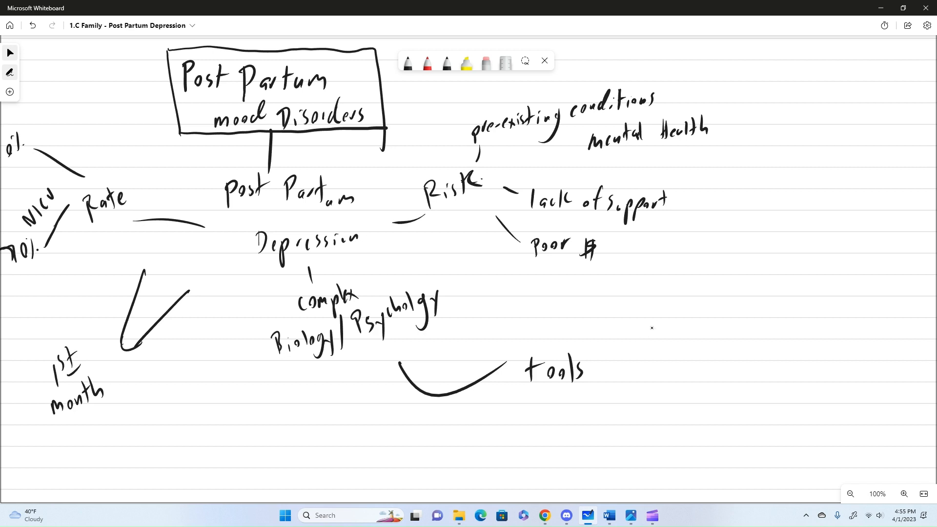
drag(634, 351, 655, 350)
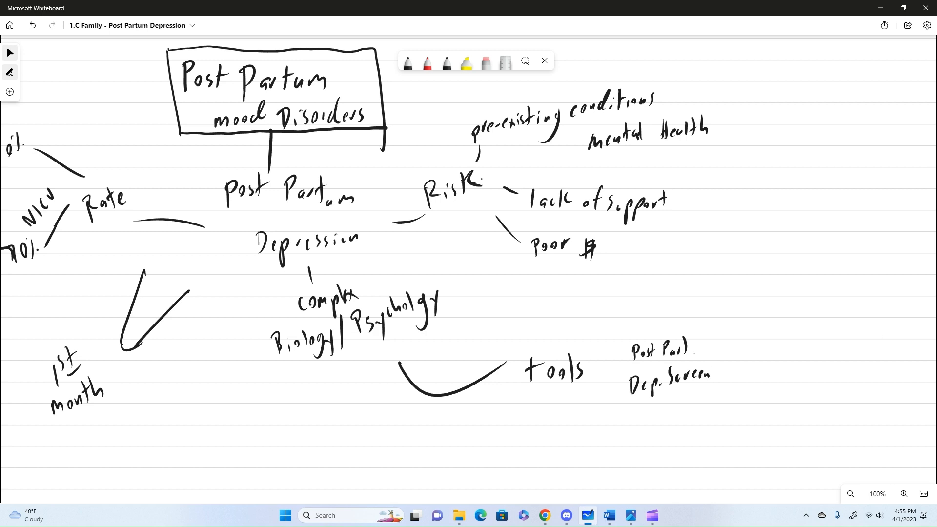
mouse_move(774, 392)
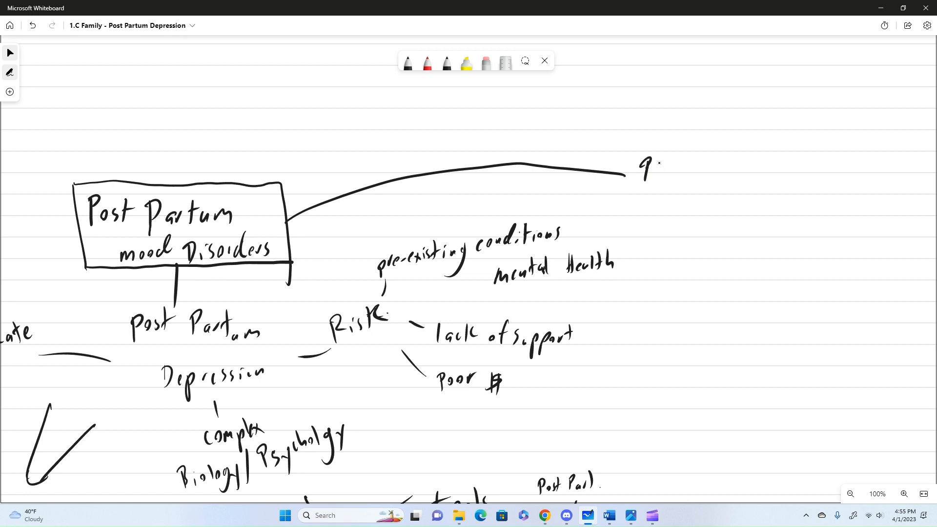
Step: Write 'Psychosis' at the branch end with notes '1st 2-3 wk' and 'peak onset 10-14'
drag(655, 174, 717, 171)
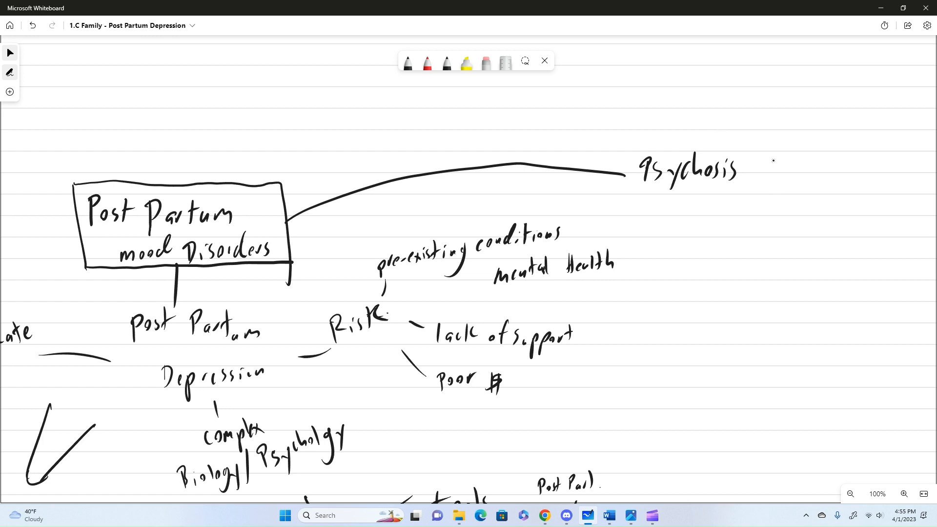
drag(759, 152, 801, 125)
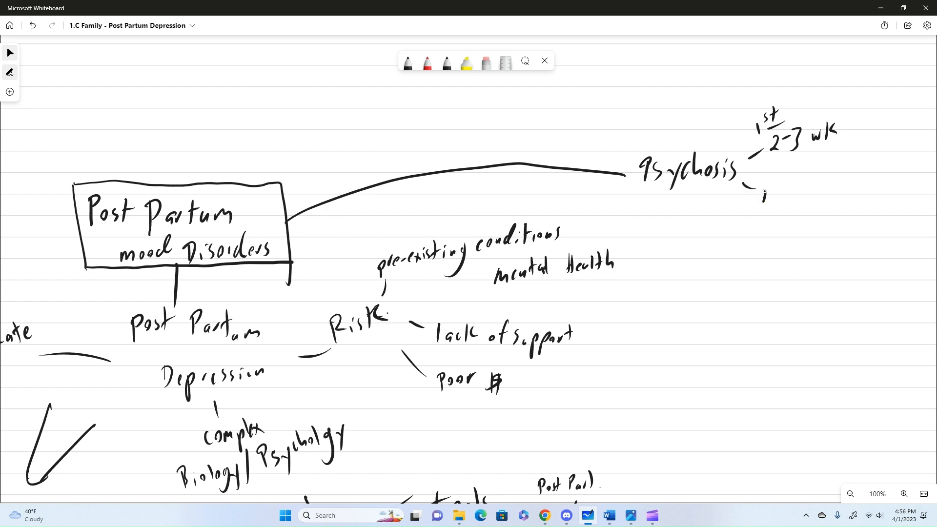
drag(761, 192, 807, 192)
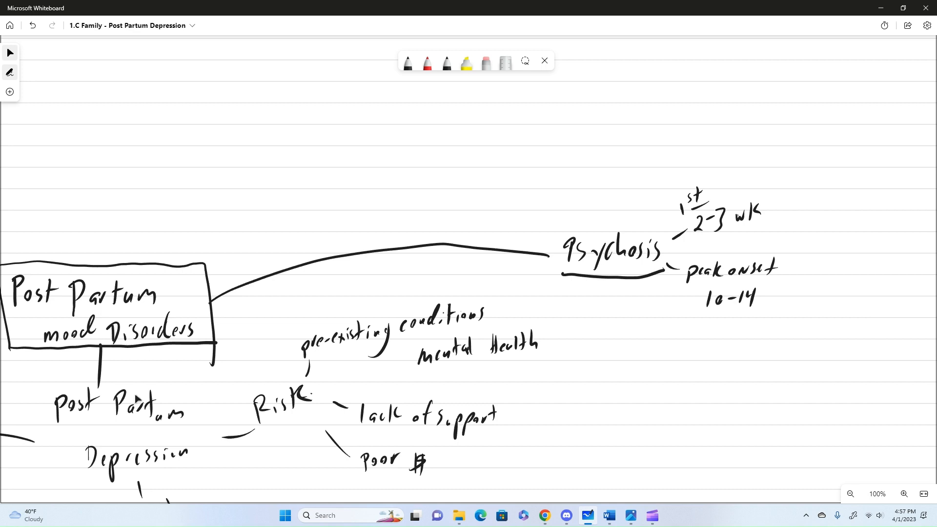
mouse_move(753, 379)
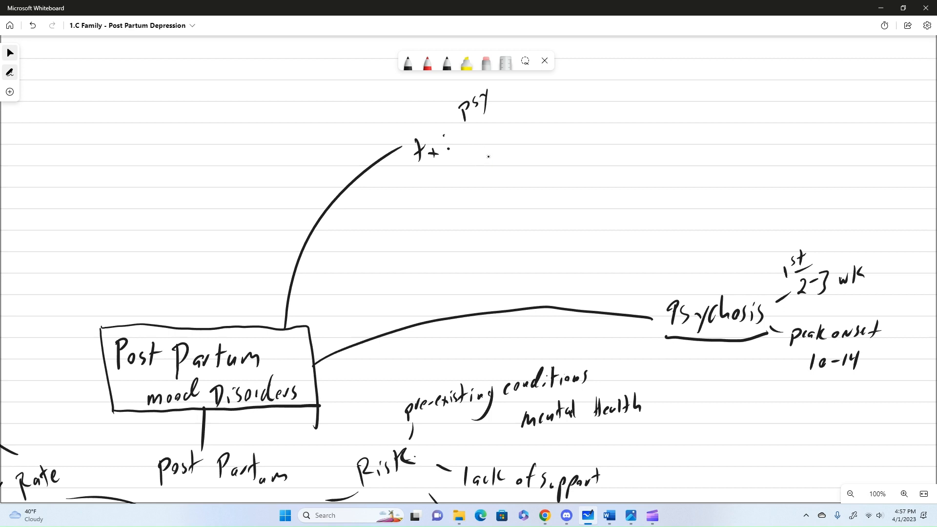
Step: Write 'SSRI', 'noncompliance' and a '- support' note under PSY on the Tx branch
drag(478, 152, 511, 146)
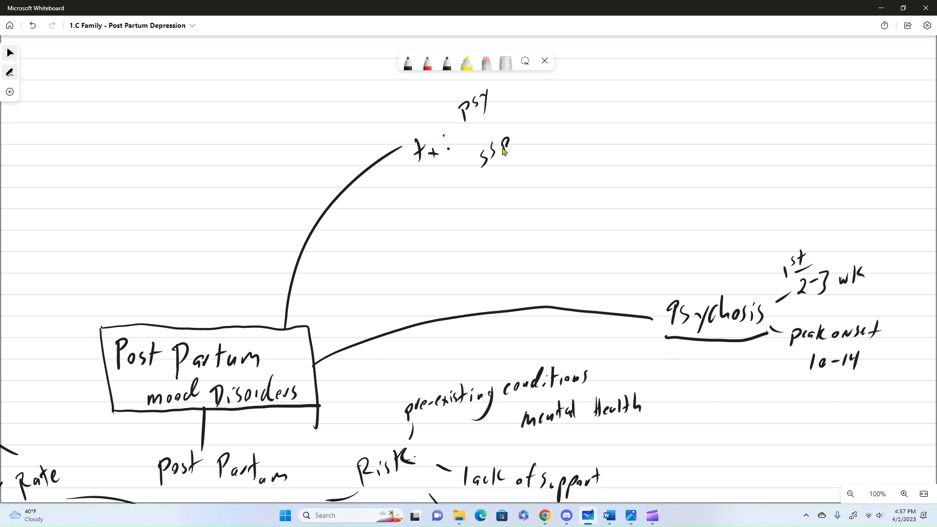
drag(505, 146, 527, 131)
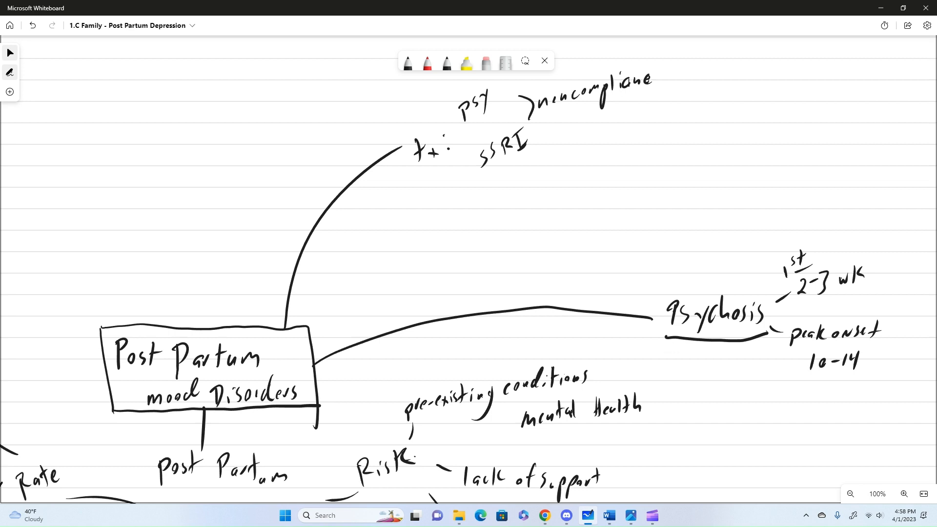
drag(478, 191, 493, 186)
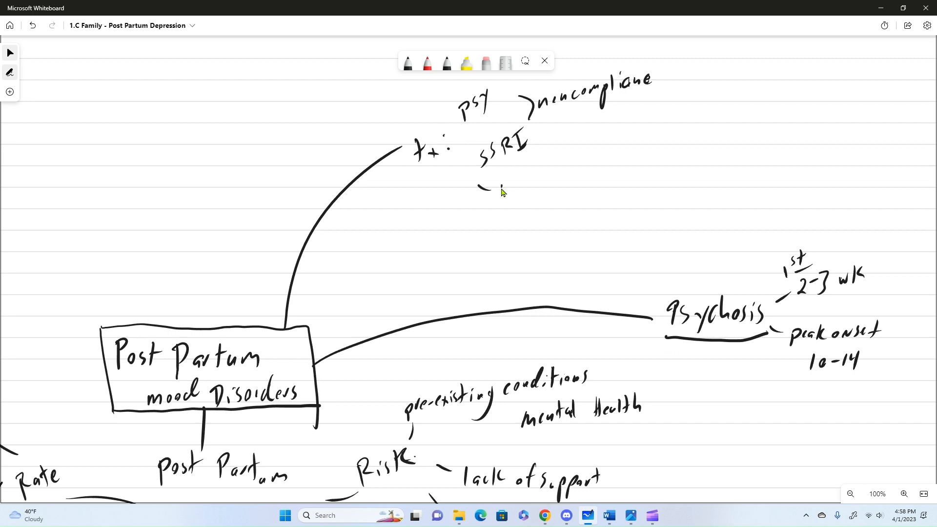
drag(493, 189, 535, 188)
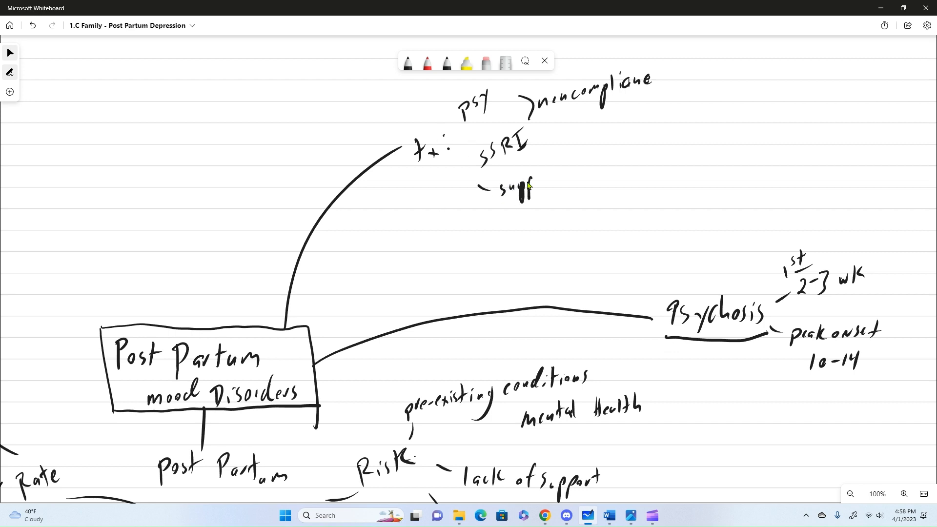
drag(514, 188, 543, 206)
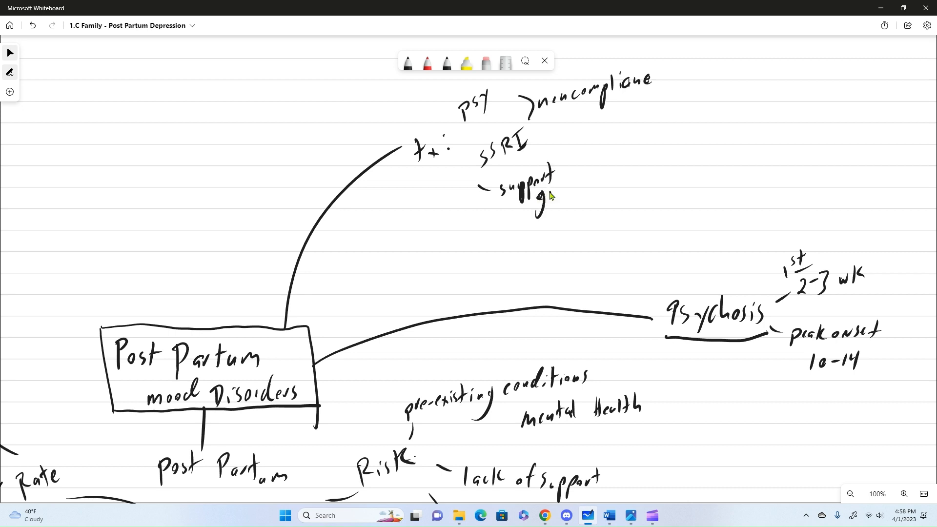
drag(541, 191, 577, 194)
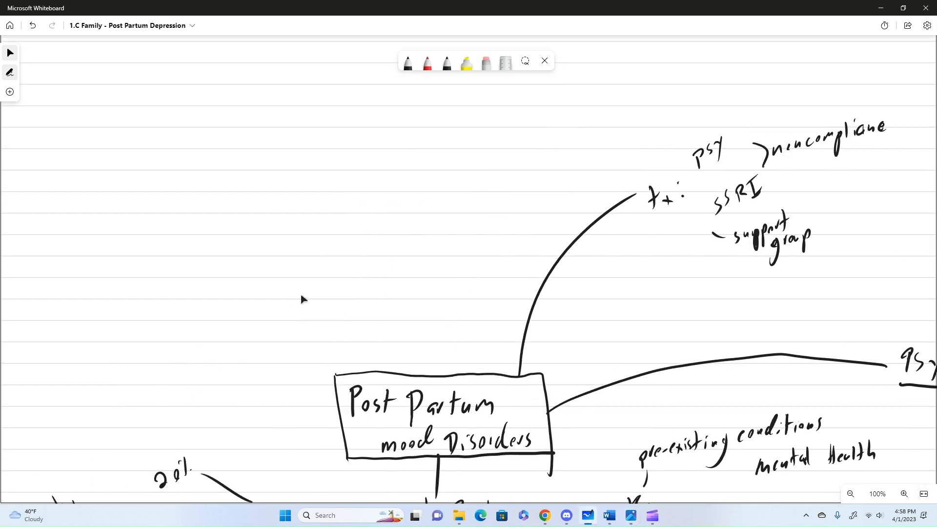
Step: Draw a long curved line leftward from the Post Partum Mood Disorders box
drag(421, 373, 406, 263)
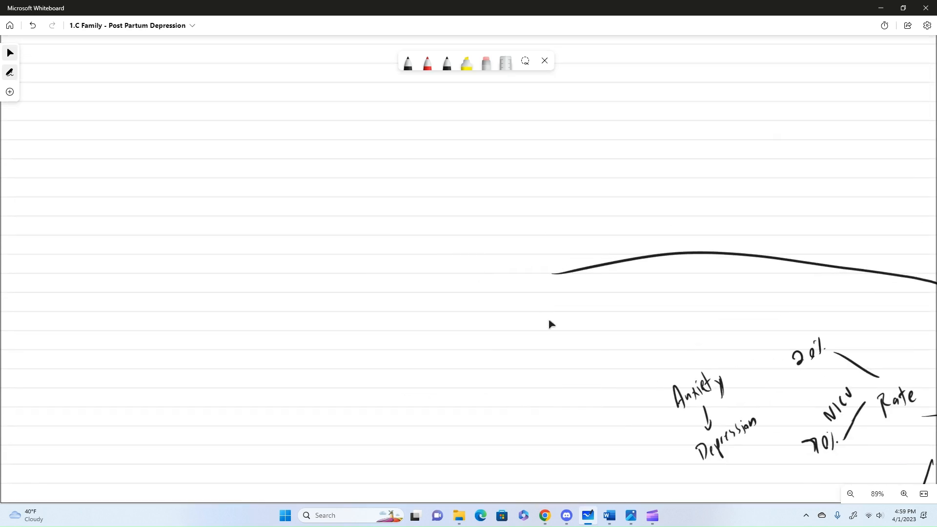
Step: Write 'Paternal PPD' inside a bracket, noting '4-12%' and 'mom PPD' beside it
click(442, 273)
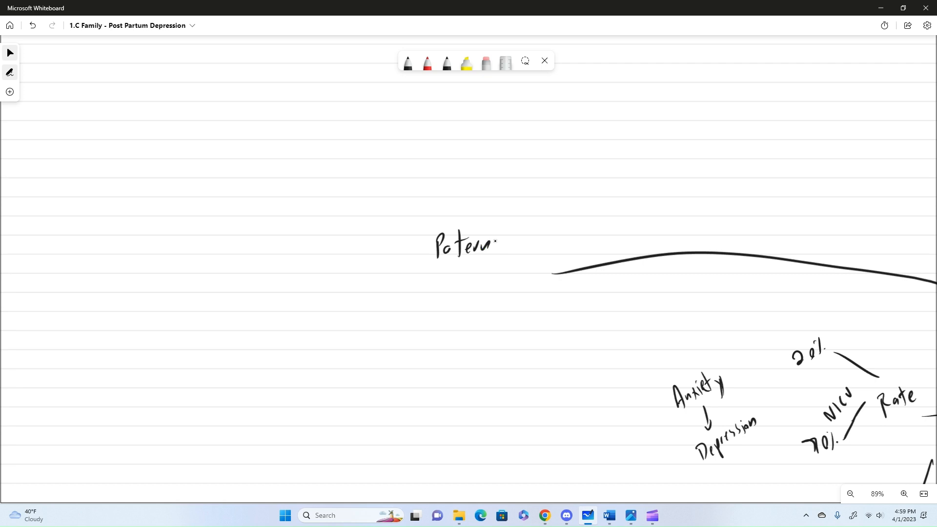
drag(439, 293, 472, 281)
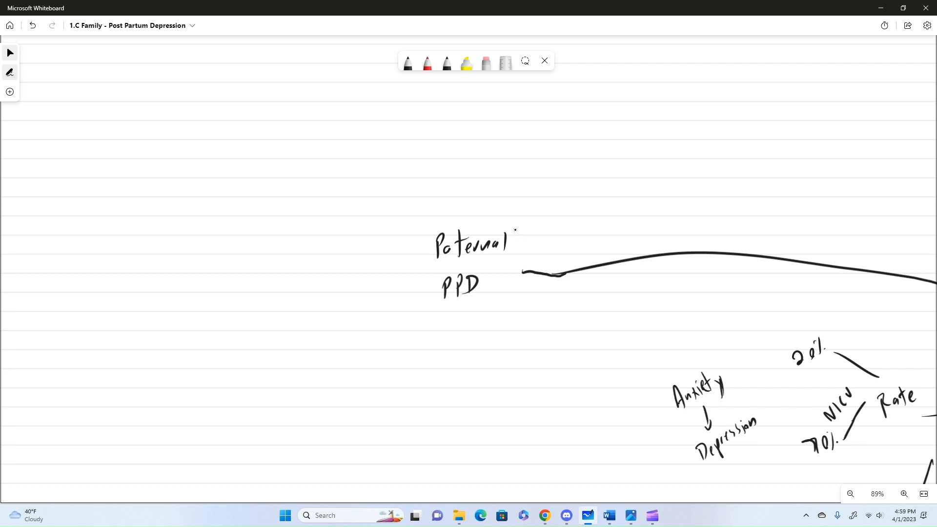
drag(517, 224, 513, 311)
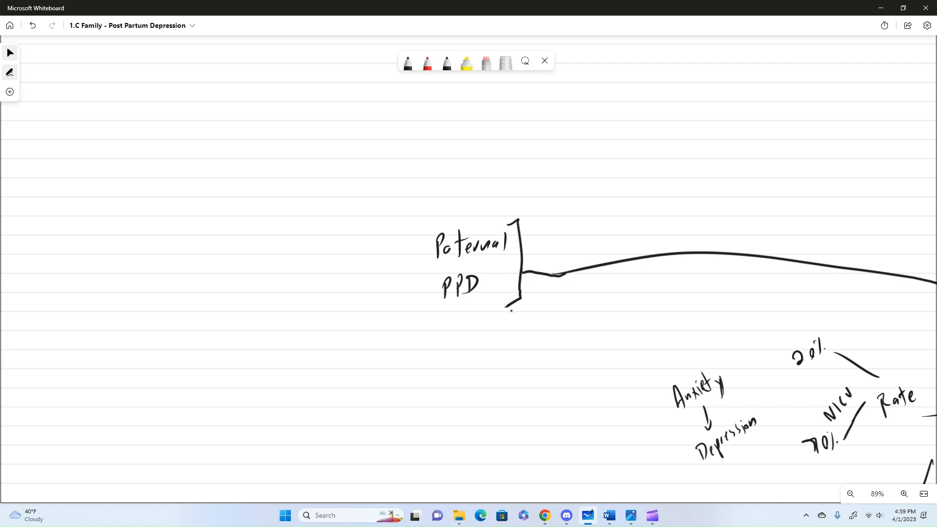
drag(544, 245, 570, 242)
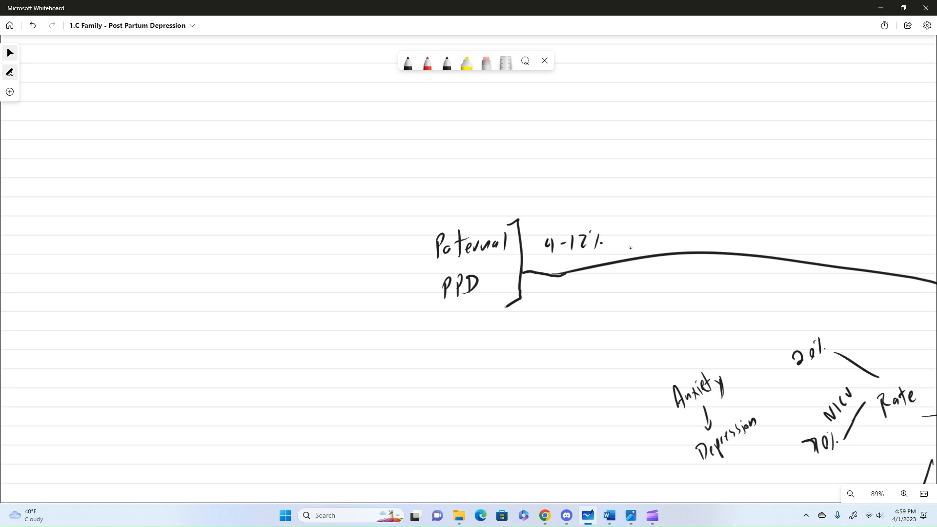
drag(633, 239, 657, 229)
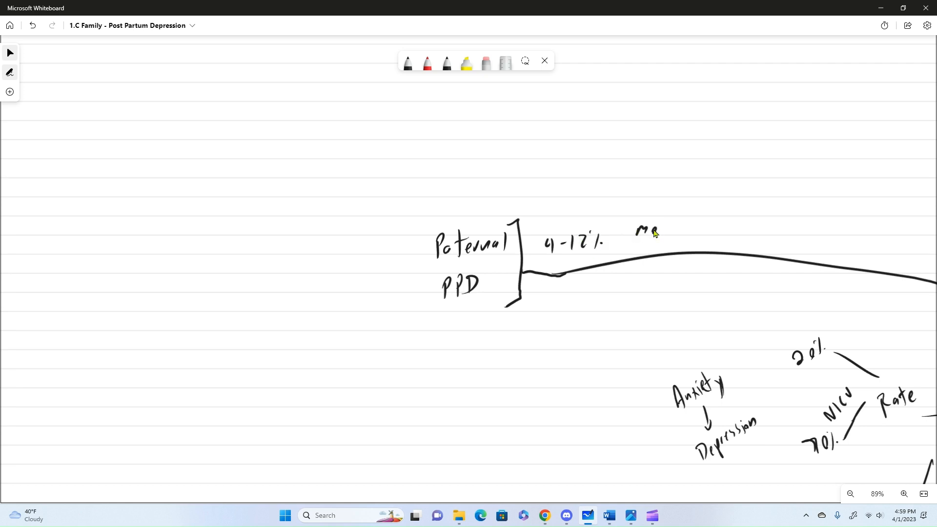
drag(639, 234, 699, 233)
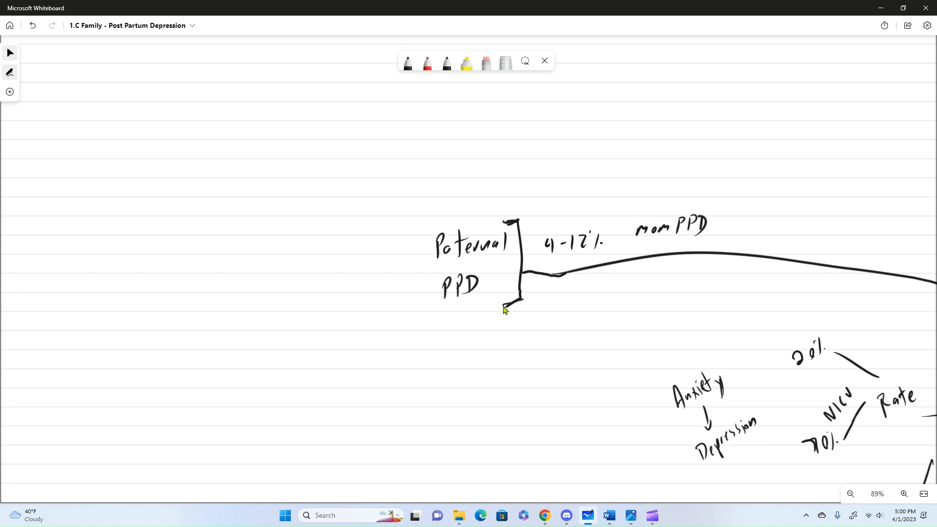
drag(505, 308, 523, 301)
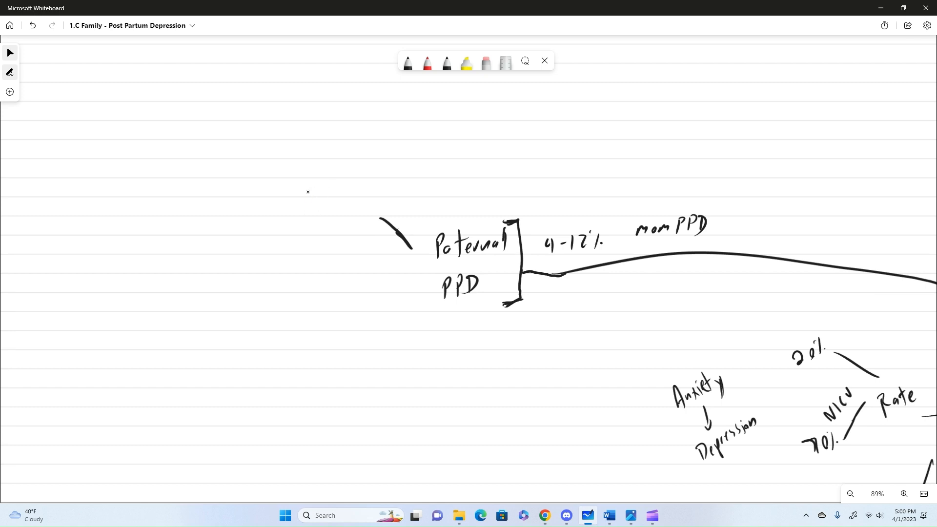
Step: Draw a connector from Paternal PPD and sketch a parent with baby, arrows and a stick figure
drag(330, 195, 333, 209)
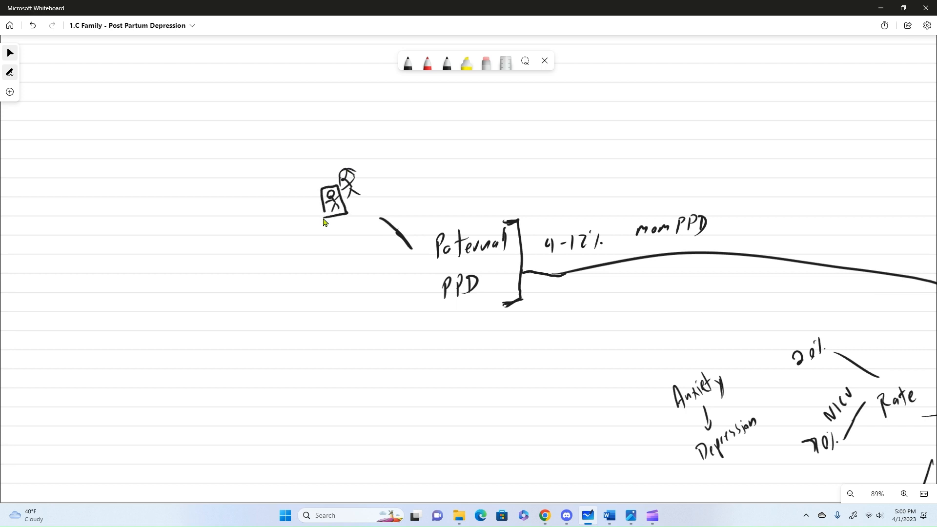
drag(343, 224, 305, 198)
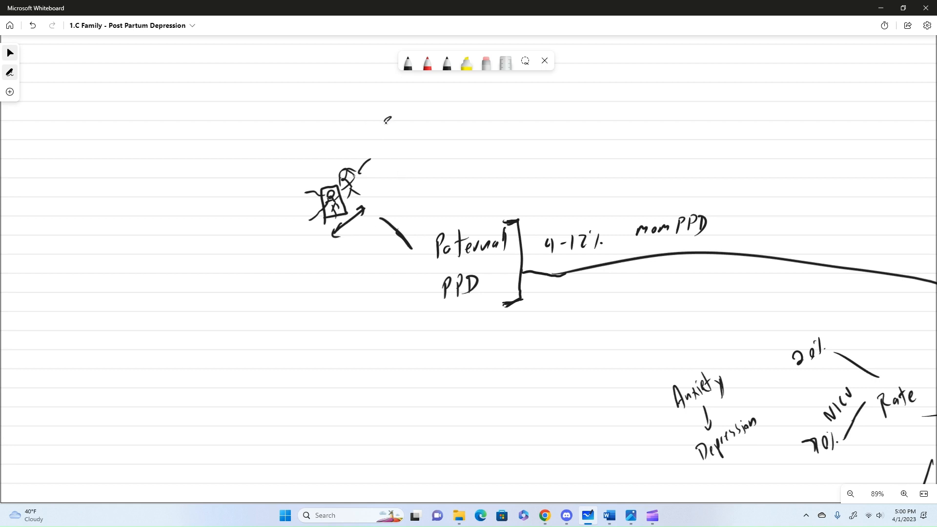
drag(387, 119, 387, 136)
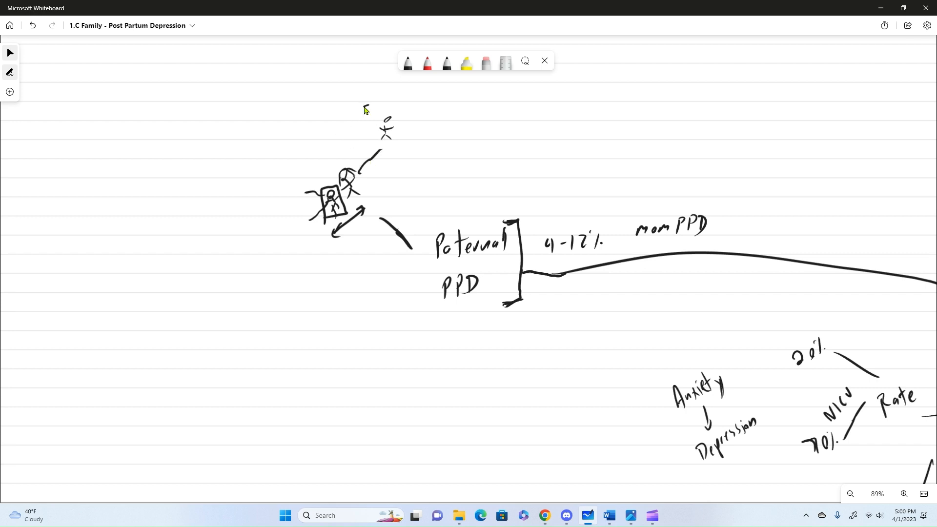
drag(359, 113, 391, 105)
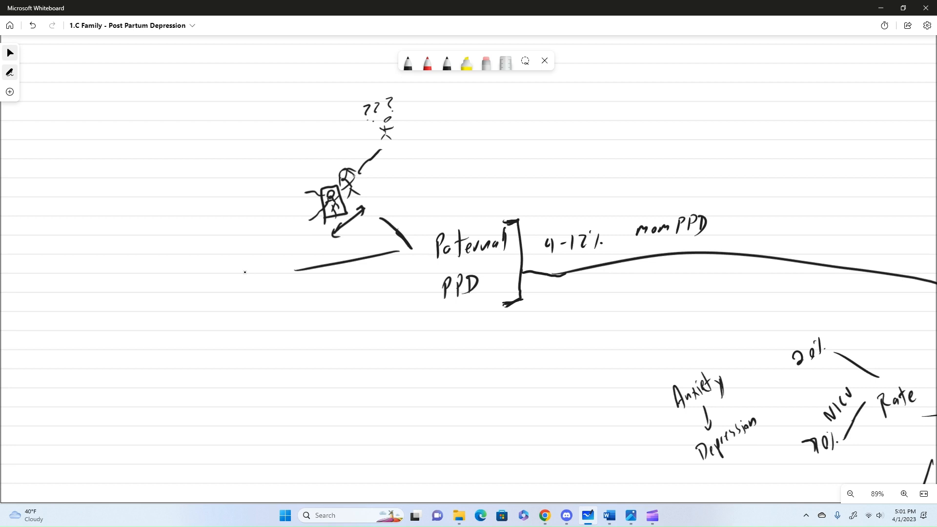
Step: Draw leftward branch lines from Paternal PPD labelled 'leave' and 'Bonding interpersonal Relationship'
drag(239, 275, 248, 260)
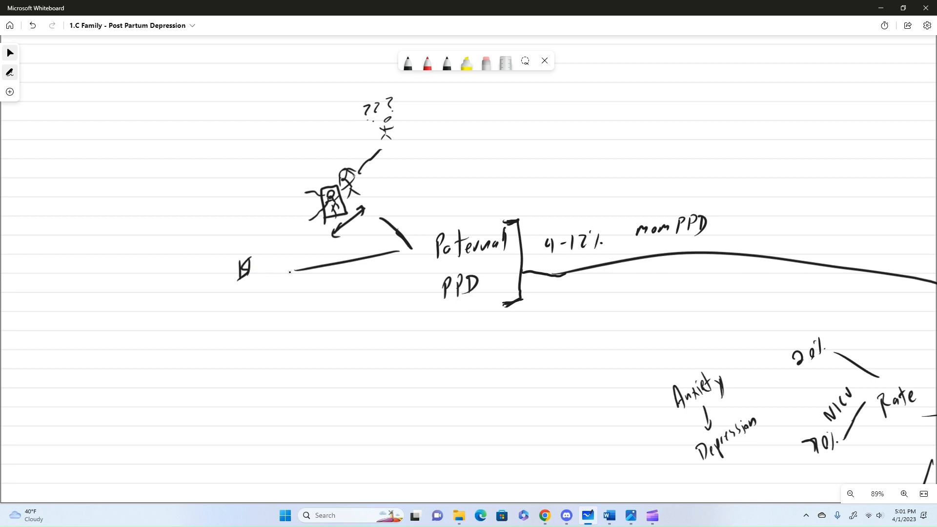
drag(305, 266, 266, 281)
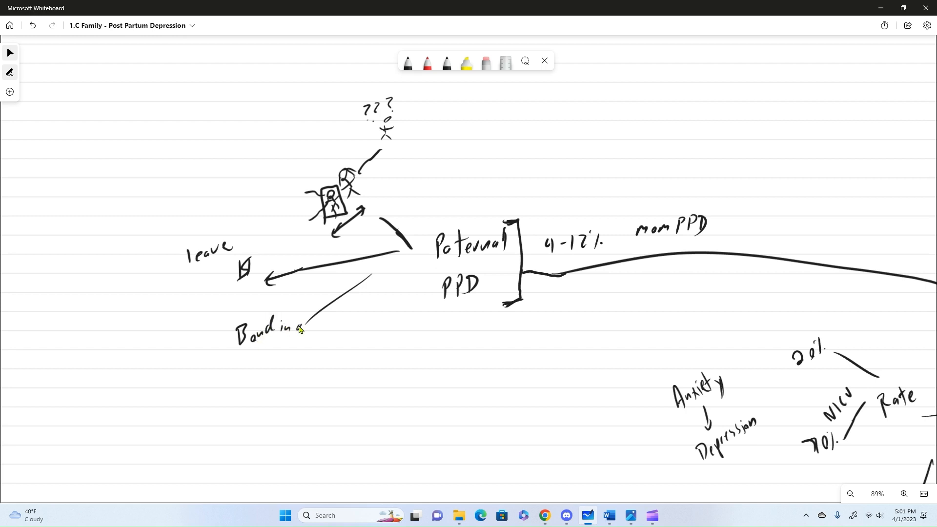
drag(293, 325, 230, 373)
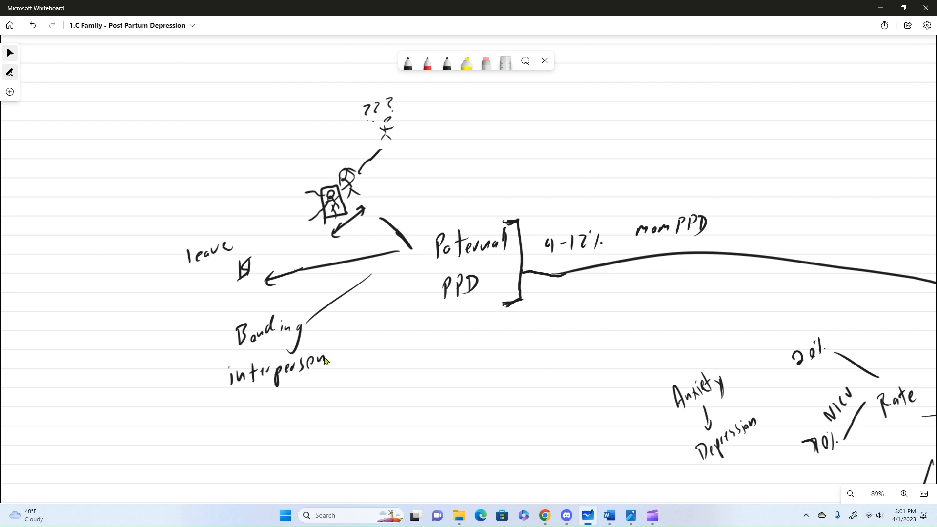
drag(272, 389, 311, 397)
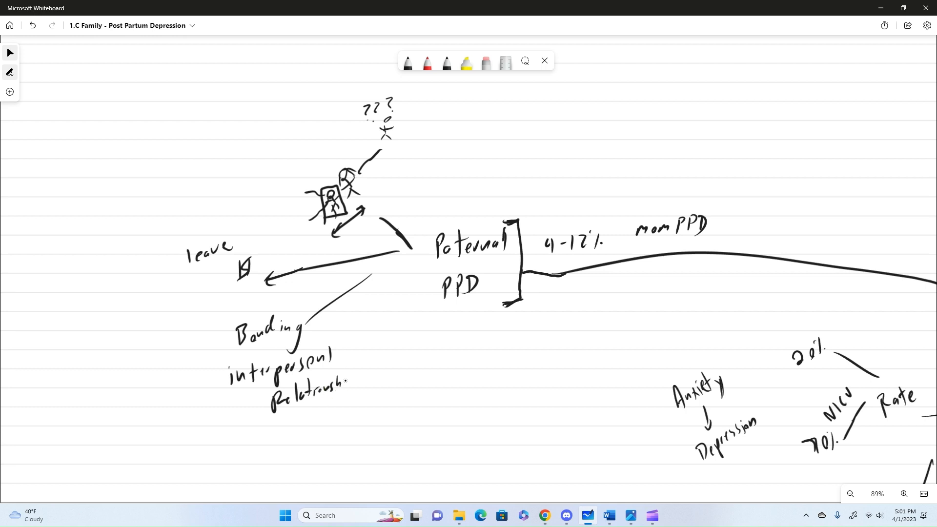
drag(347, 383, 356, 406)
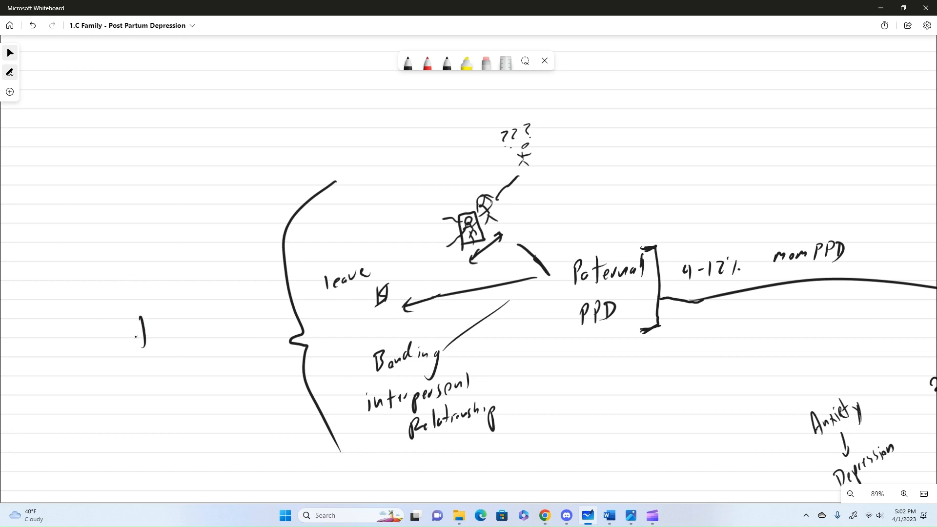
Step: Draw a tall curly brace left of the leave and Bonding notes
drag(138, 332, 173, 335)
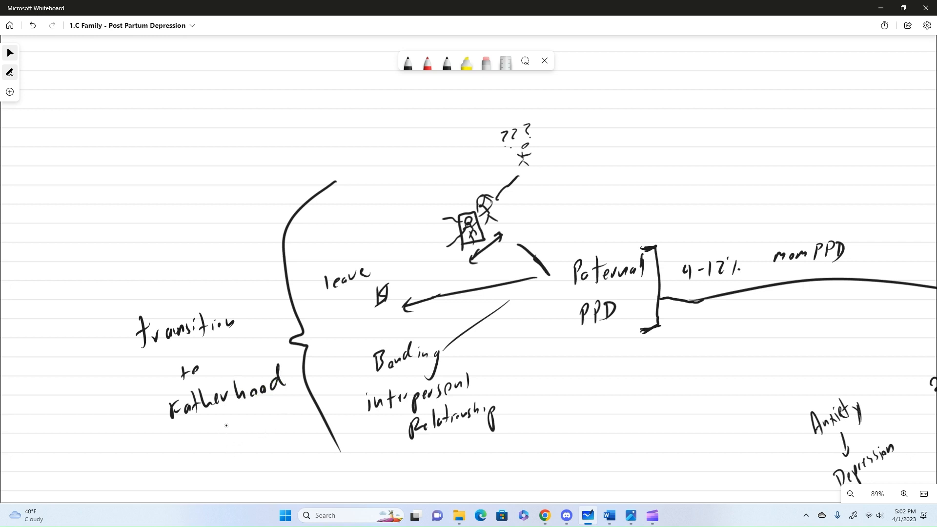
mouse_move(233, 429)
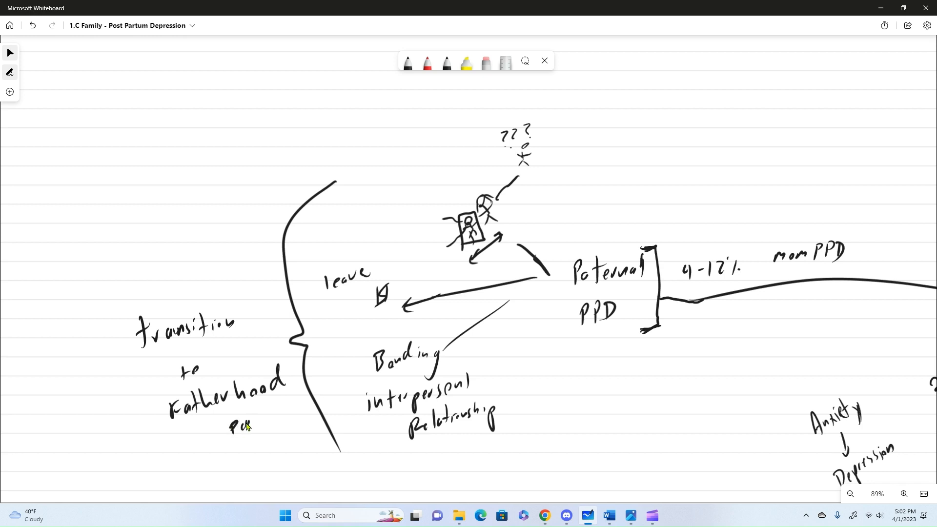
Step: Handwrite 'peaks' beneath 'transition to fatherhood'
drag(239, 418, 305, 442)
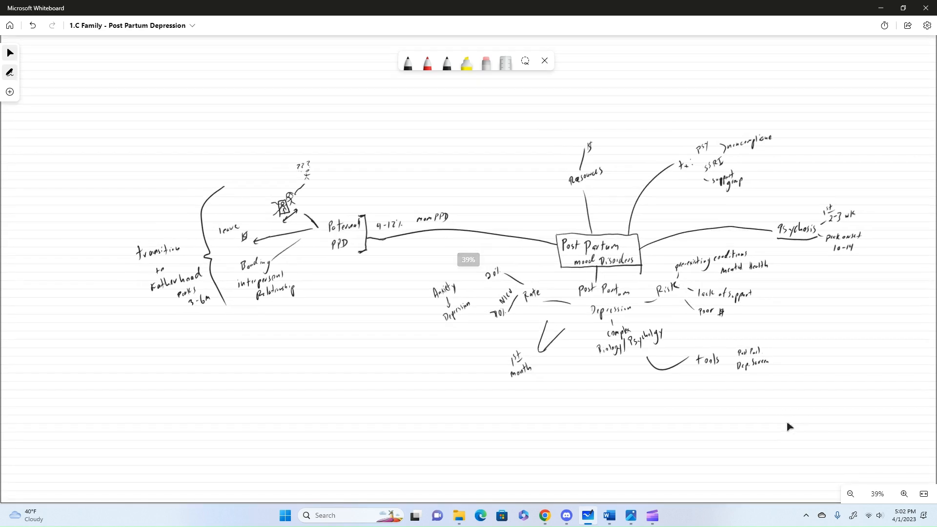
Step: Zoom in one step to 48% so the whole mind map is visible
click(902, 493)
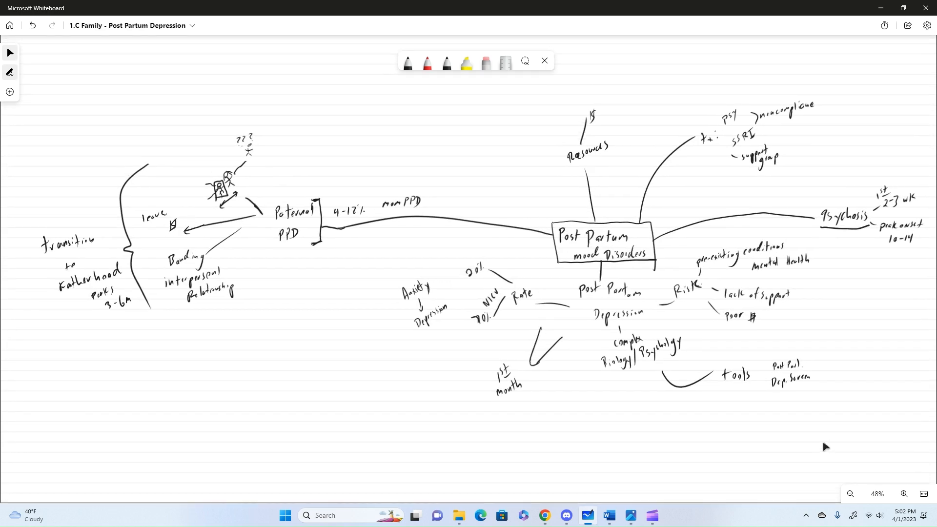